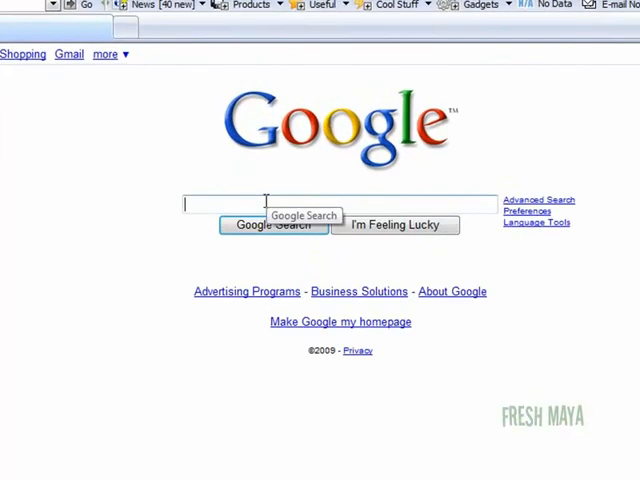
Search Google for 'Champagne glass', pick a photo and save it with Save Picture As.
text(Cham)
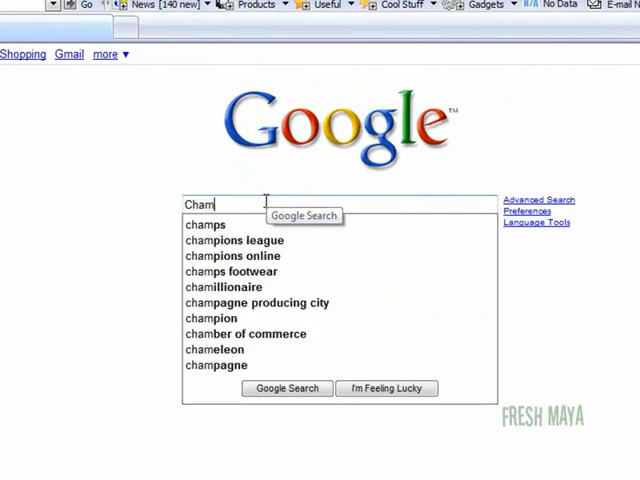
text(pagne glass)
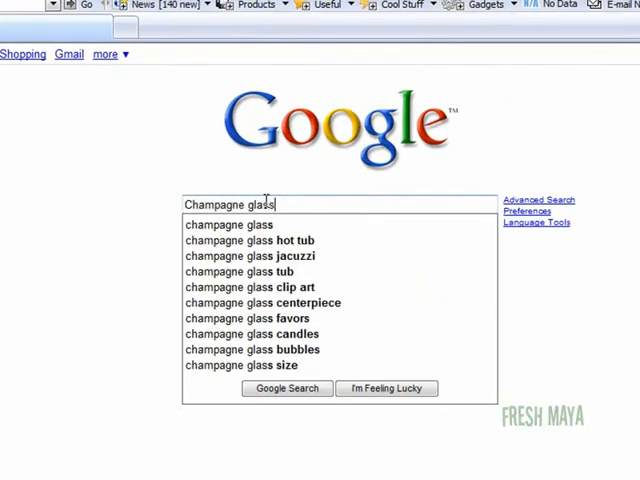
click(286, 388)
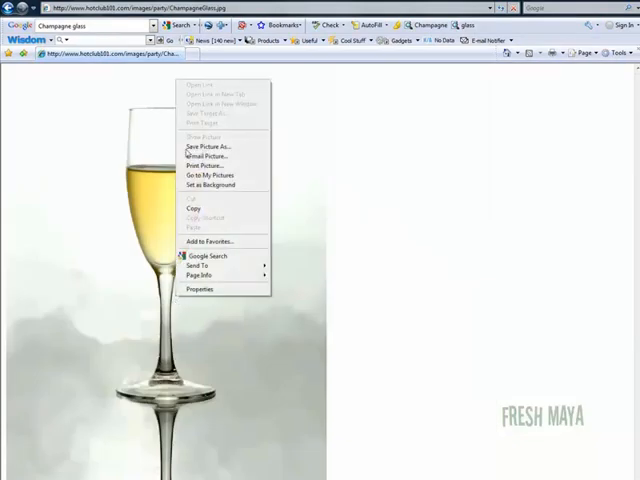
click(208, 146)
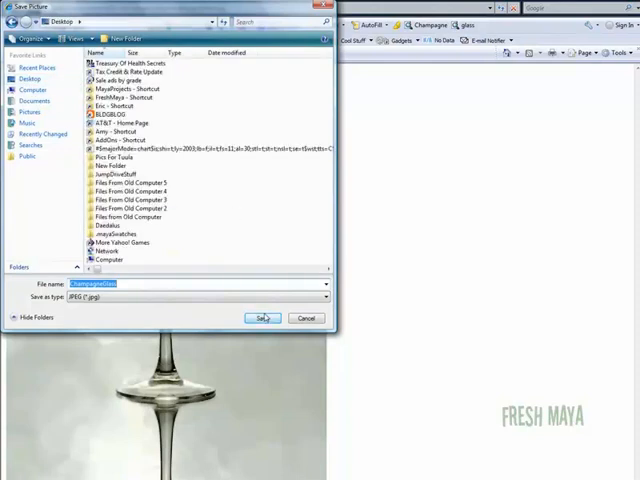
click(264, 318)
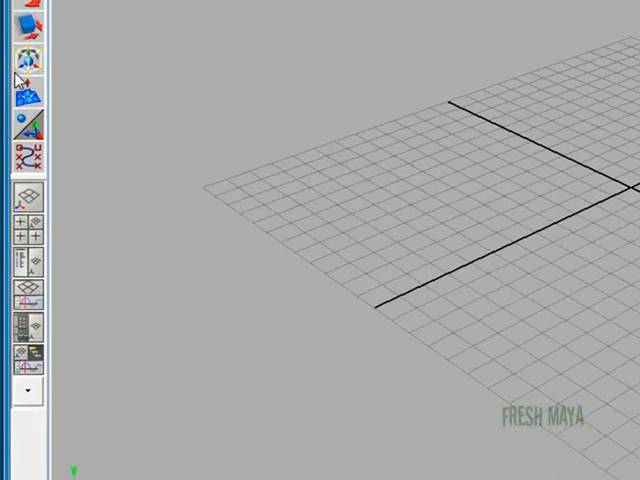
mouse_move(32, 236)
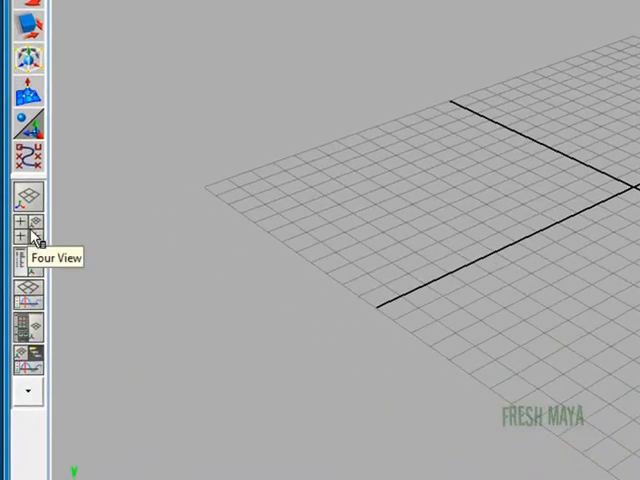
Switch to the four-view layout to reach the front orthographic panel.
click(32, 222)
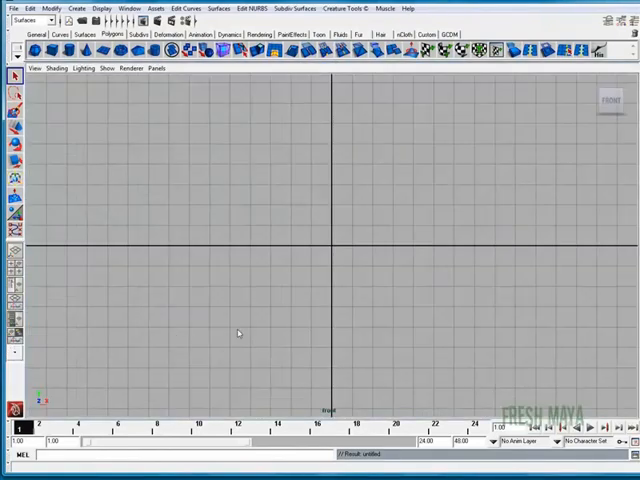
mouse_move(156, 104)
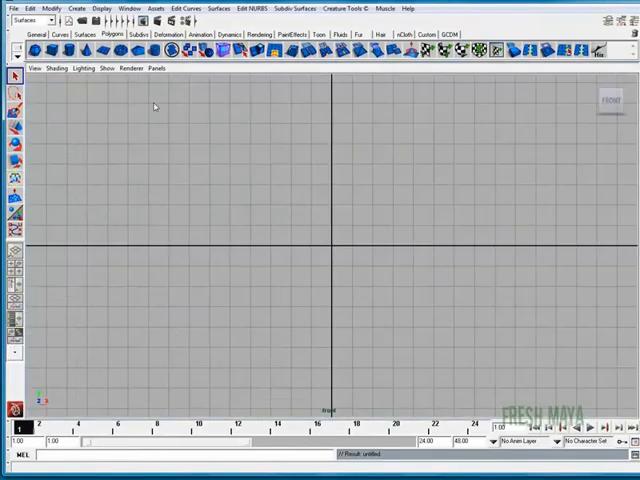
mouse_move(216, 208)
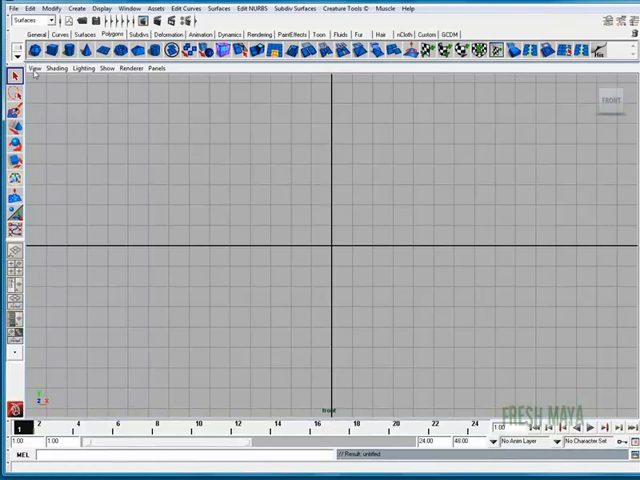
Import the saved champagne glass photo as an image plane in the front panel.
click(32, 68)
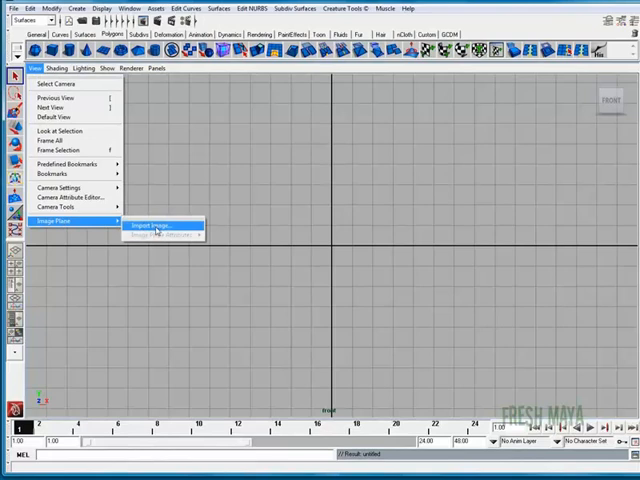
click(140, 224)
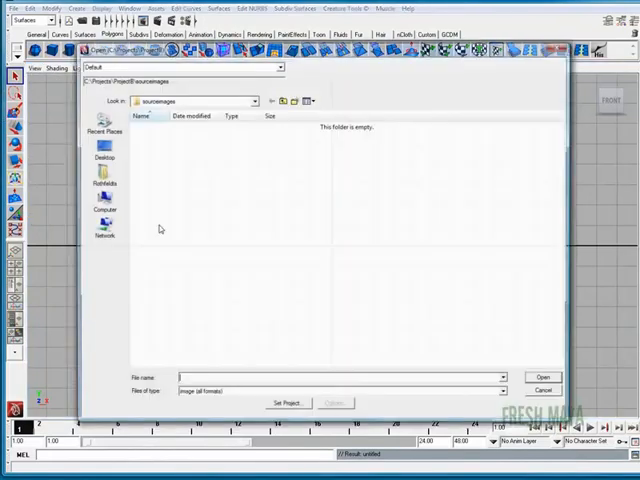
click(104, 164)
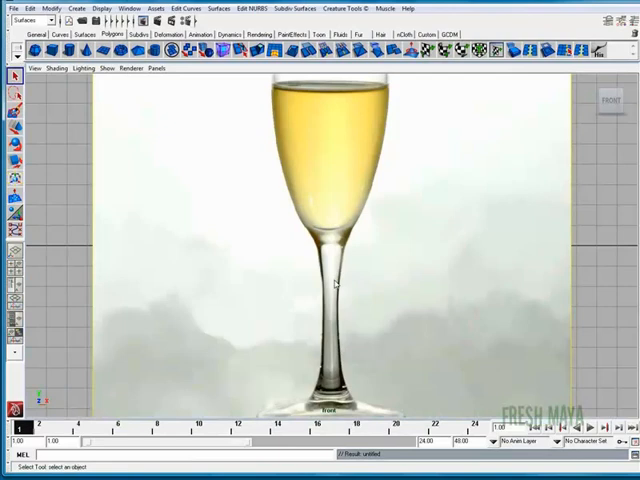
mouse_move(368, 264)
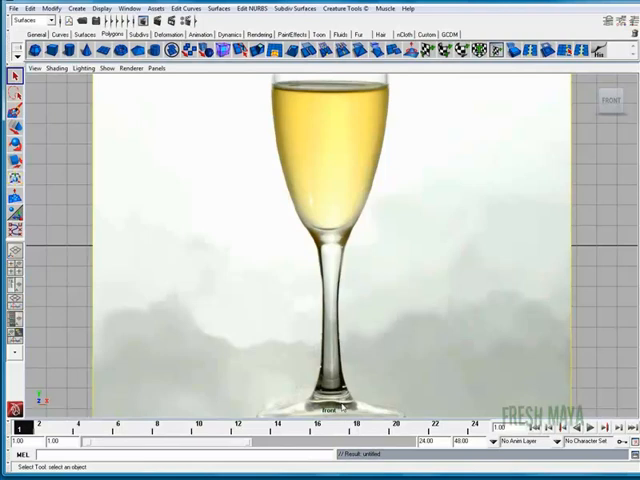
mouse_move(352, 244)
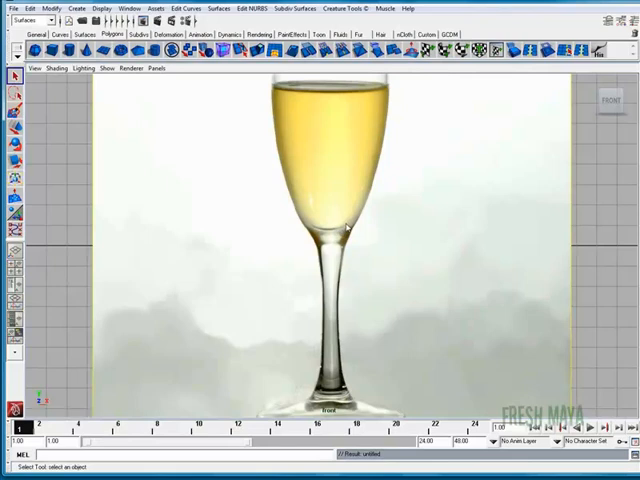
mouse_move(258, 248)
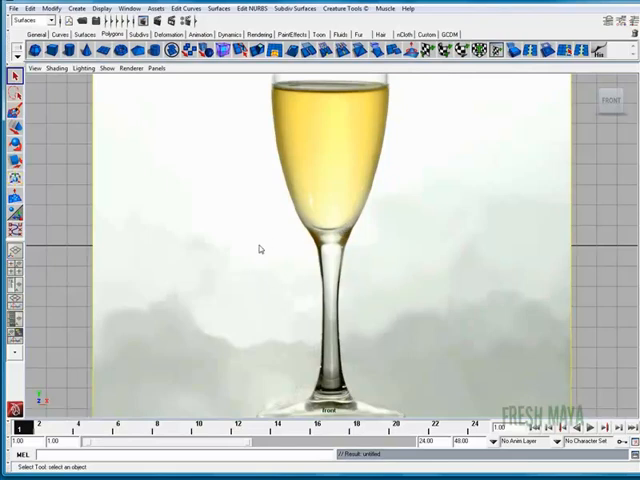
mouse_move(350, 228)
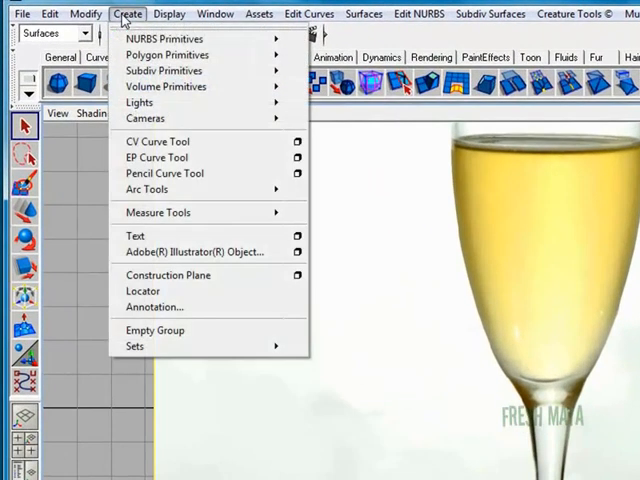
mouse_move(156, 140)
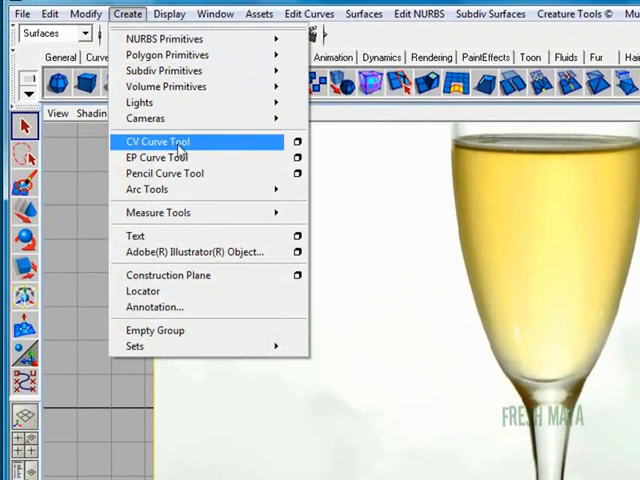
Start a CV curve and place points from the rim down along the glass's outer edge.
click(156, 140)
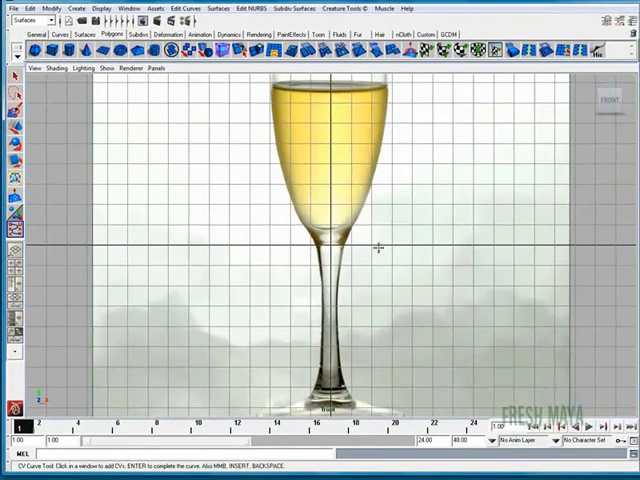
mouse_move(338, 246)
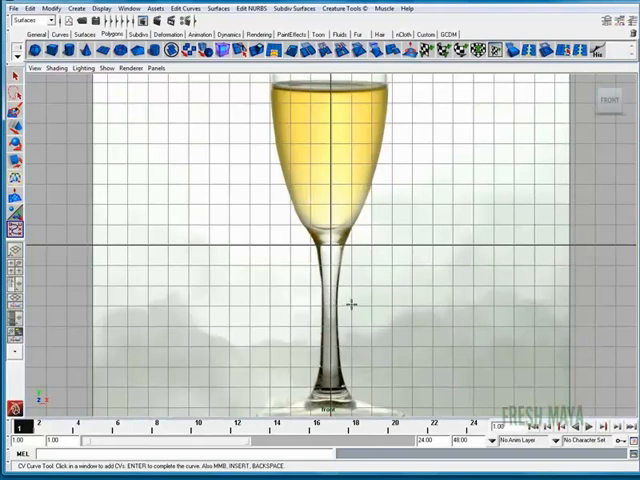
mouse_move(264, 244)
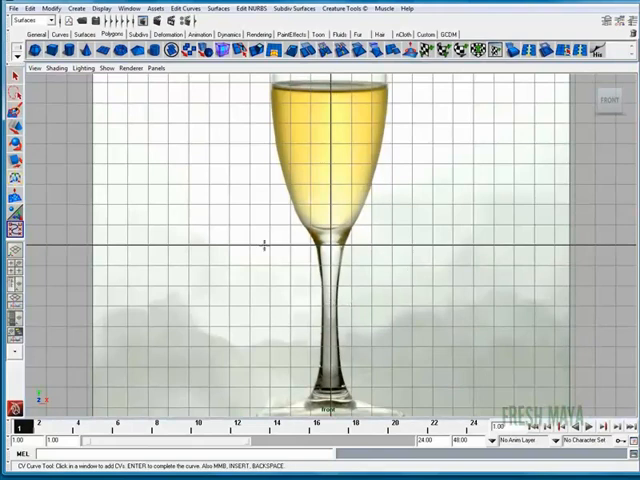
mouse_move(356, 316)
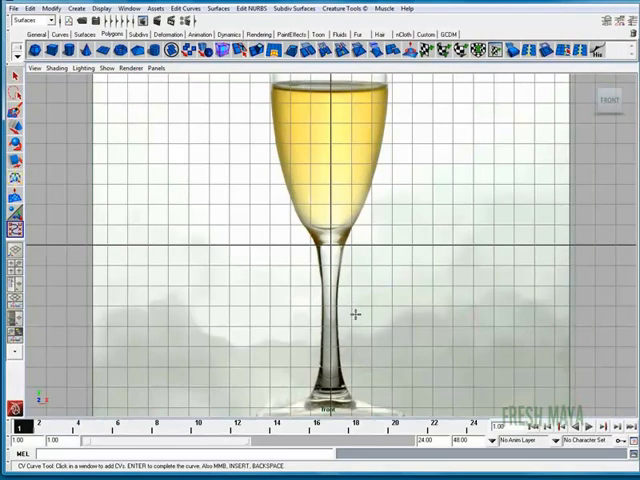
mouse_move(330, 170)
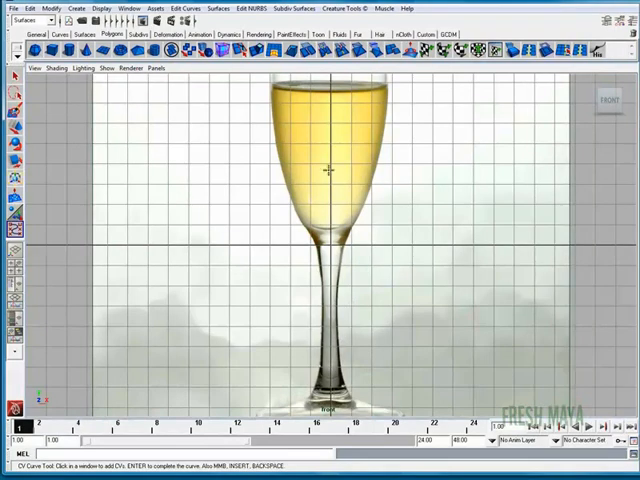
mouse_move(342, 292)
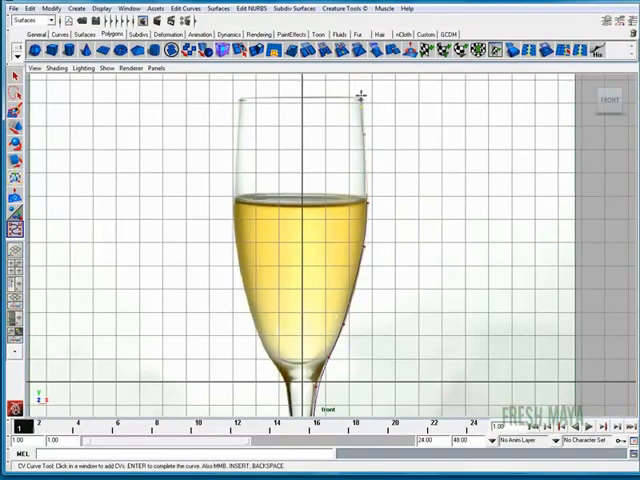
click(360, 98)
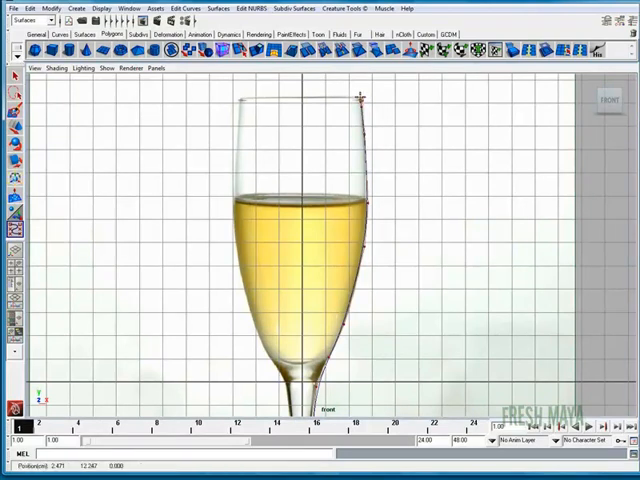
click(356, 102)
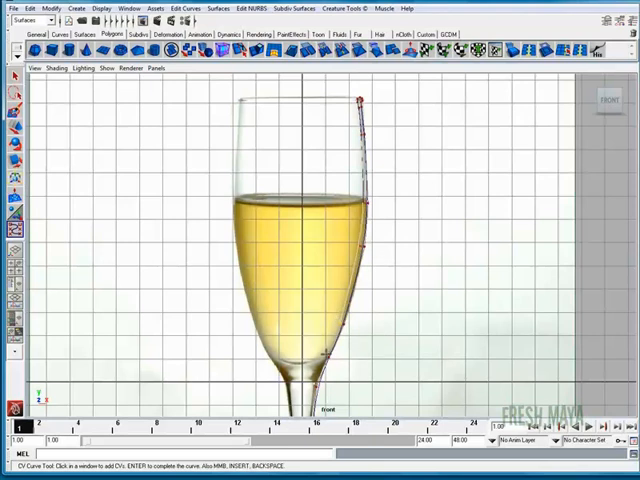
click(316, 360)
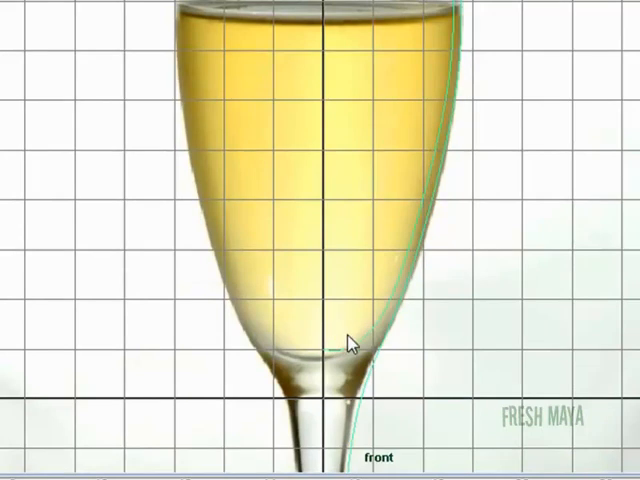
Finish the profile curve and switch it to control-vertex editing mode.
right_click(400, 260)
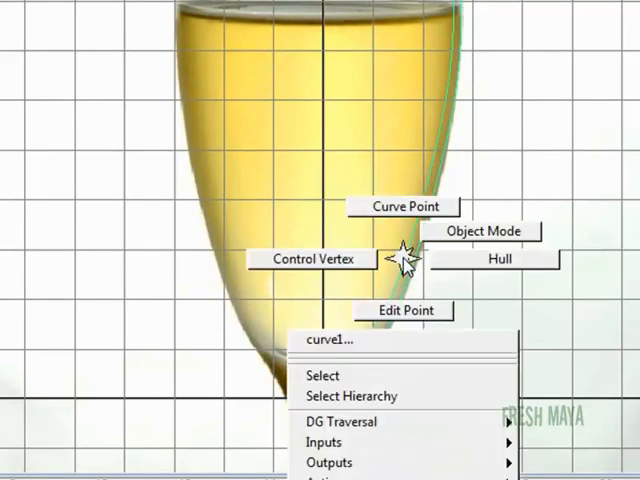
mouse_move(330, 260)
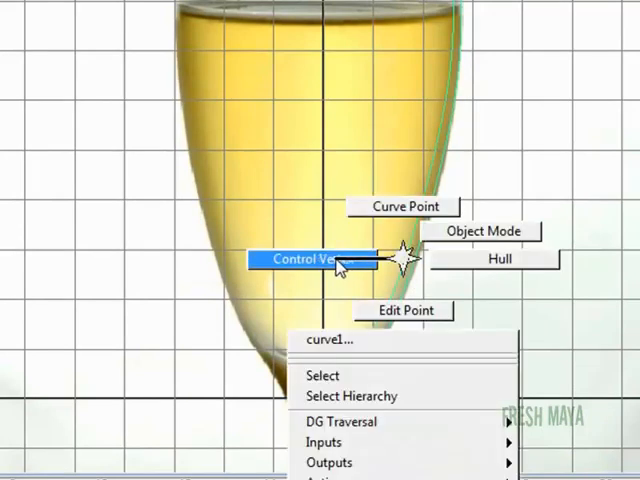
click(310, 258)
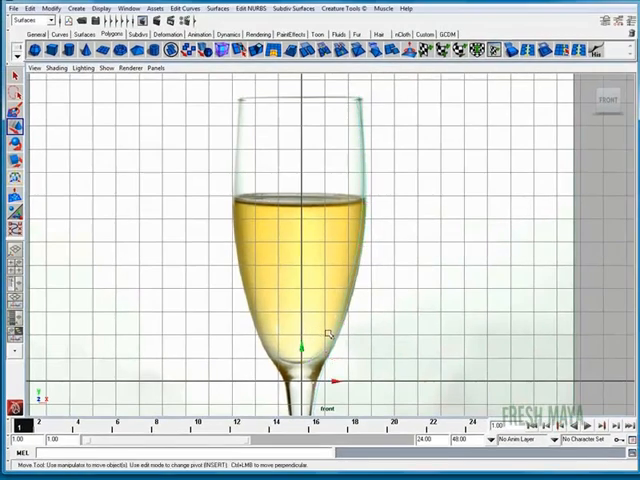
mouse_move(362, 170)
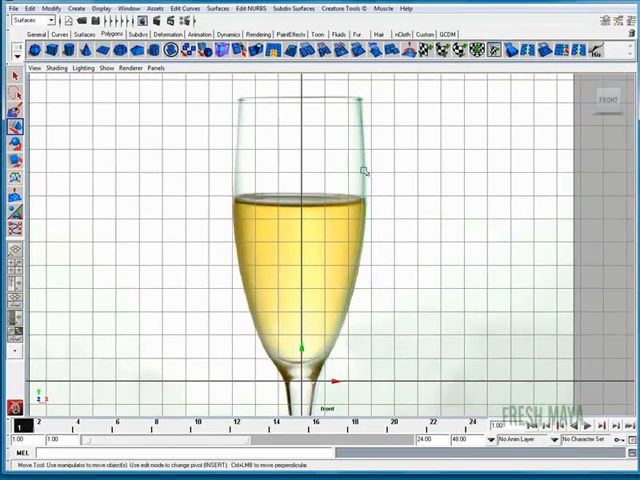
mouse_move(352, 288)
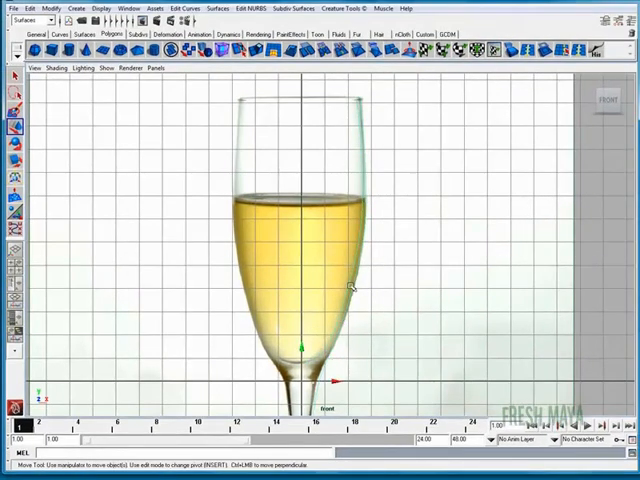
mouse_move(476, 228)
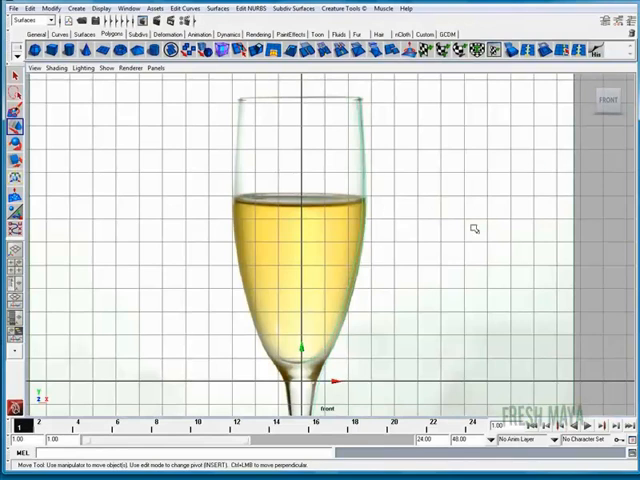
Bring up the panel's view options to remove the reference image plane.
click(36, 68)
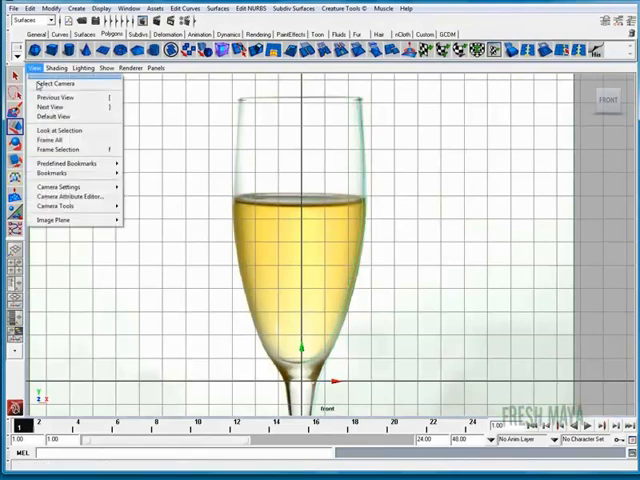
mouse_move(50, 220)
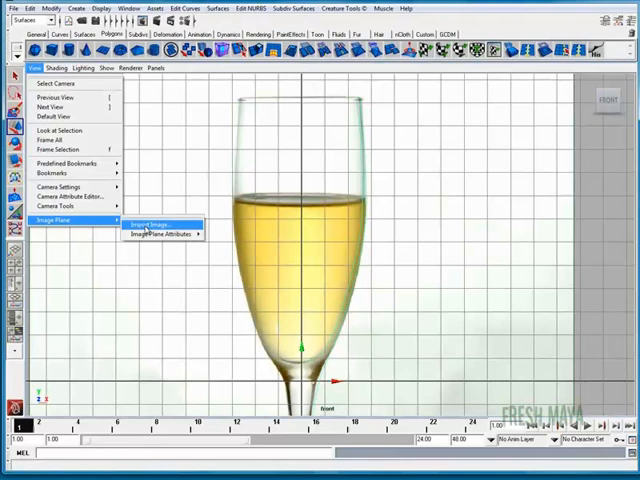
mouse_move(164, 232)
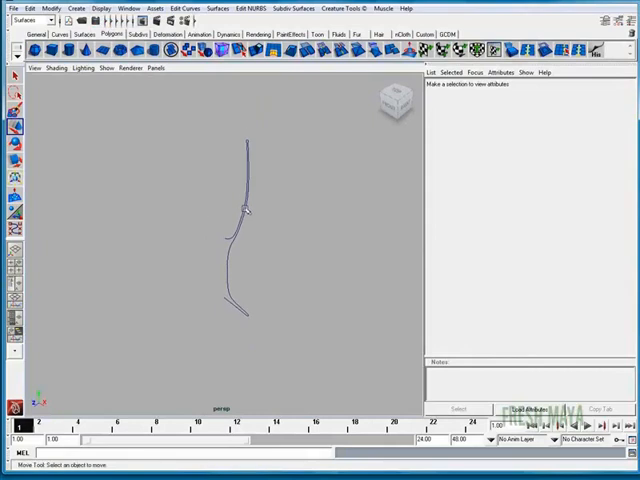
Revolve the selected profile curve into a NURBS glass from the Surfaces shelf.
click(240, 210)
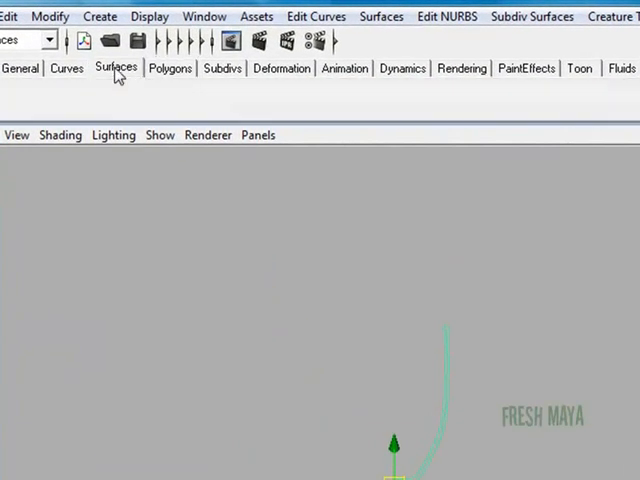
click(116, 68)
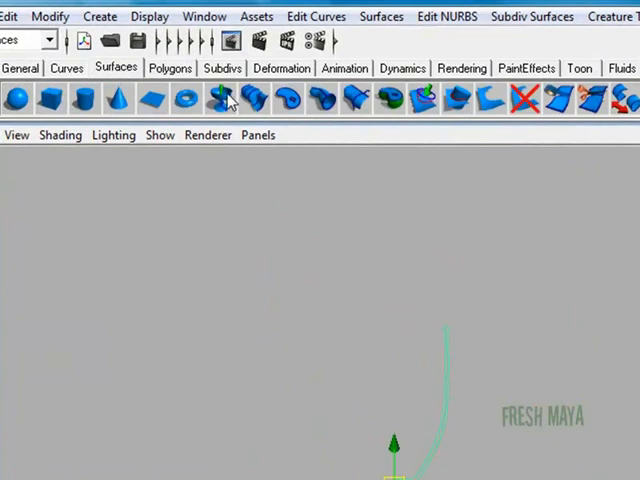
mouse_move(218, 98)
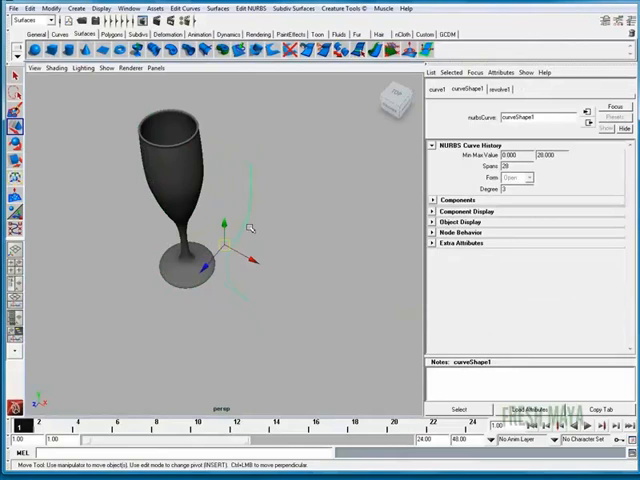
Move control vertices on the profile curve to widen then slim the bowl.
right_click(204, 222)
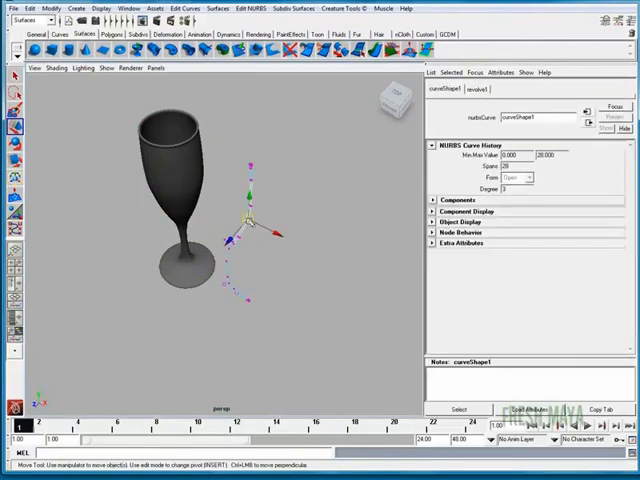
drag(250, 210, 270, 224)
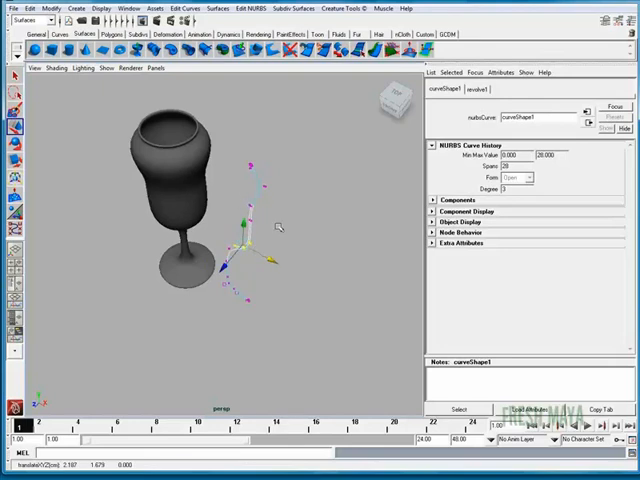
drag(244, 244, 256, 164)
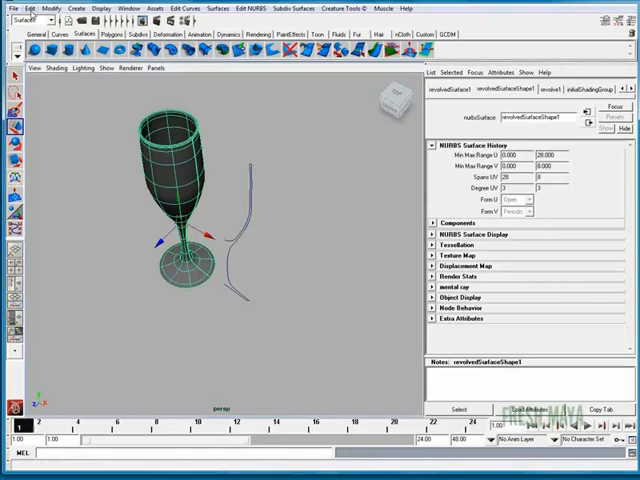
Delete the glass's construction history, then select the profile curve.
click(28, 8)
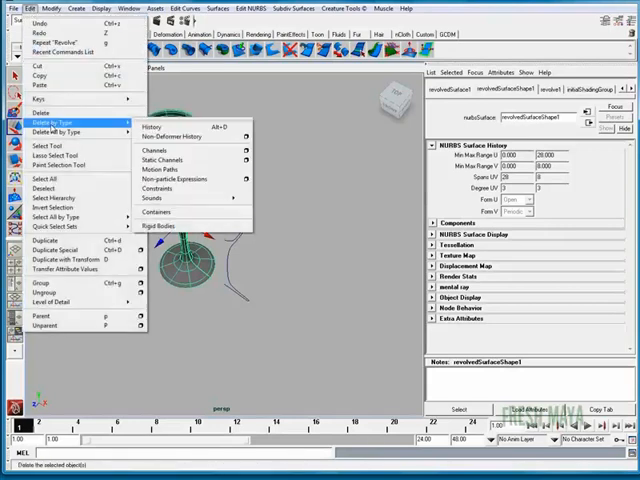
mouse_move(158, 128)
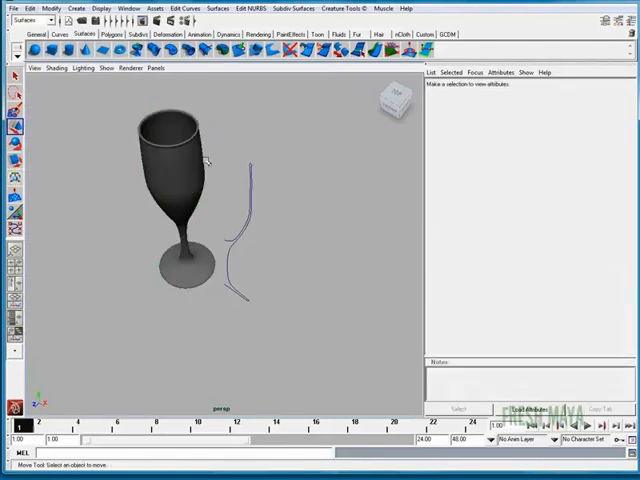
click(244, 220)
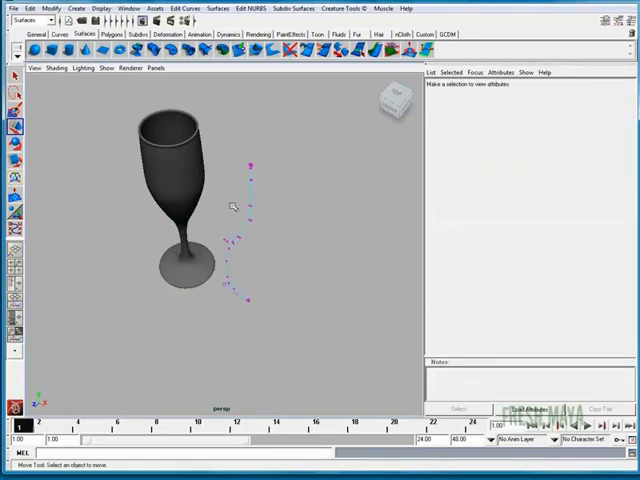
click(240, 210)
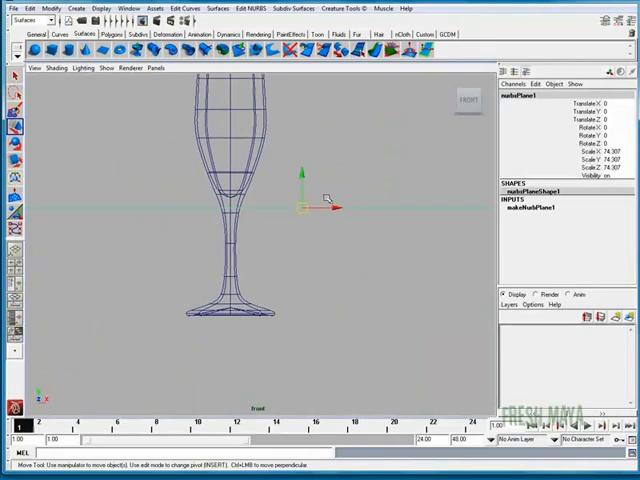
Move the scaled NURBS ground plane down to sit at the glass's base.
drag(298, 200, 290, 288)
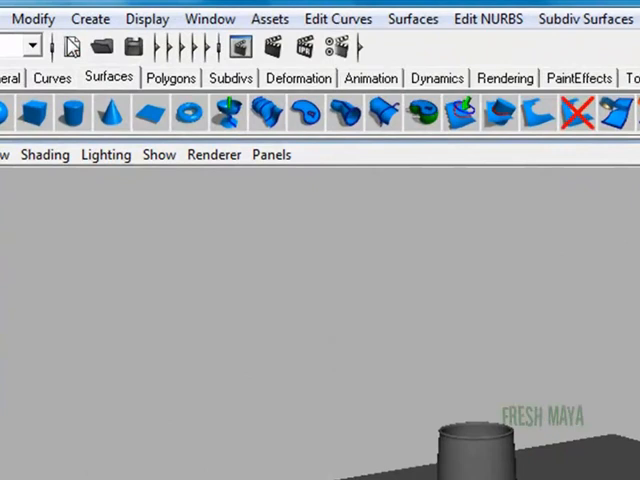
mouse_move(338, 48)
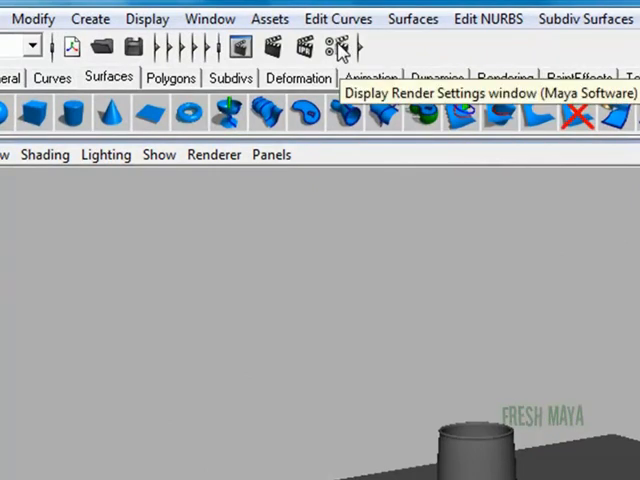
click(336, 48)
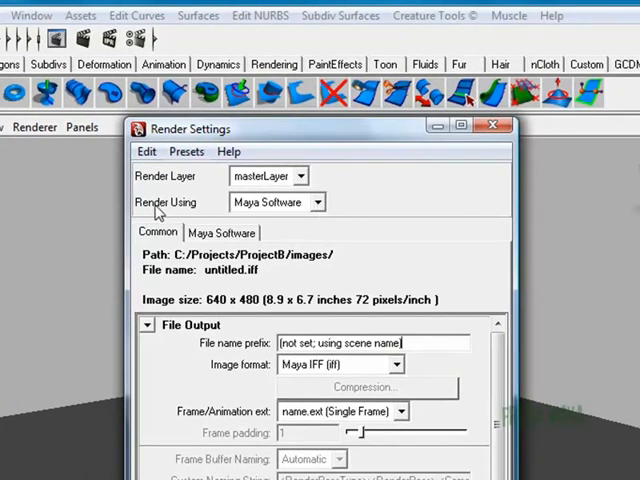
click(316, 202)
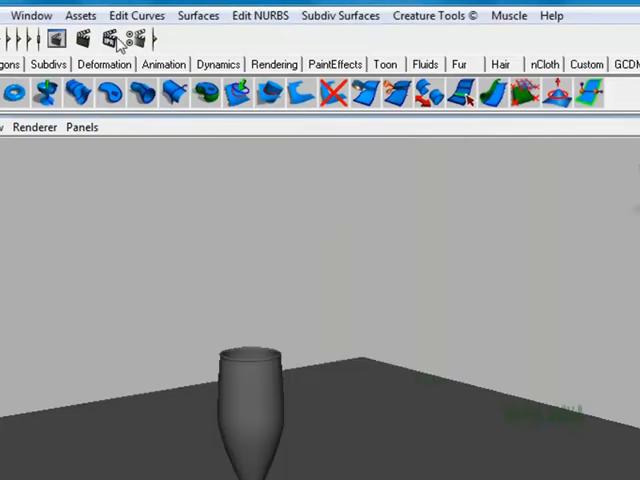
Load the Mayatomr.mll Mental Ray plug-in from the Plug-in Manager under Settings/Preferences.
click(32, 16)
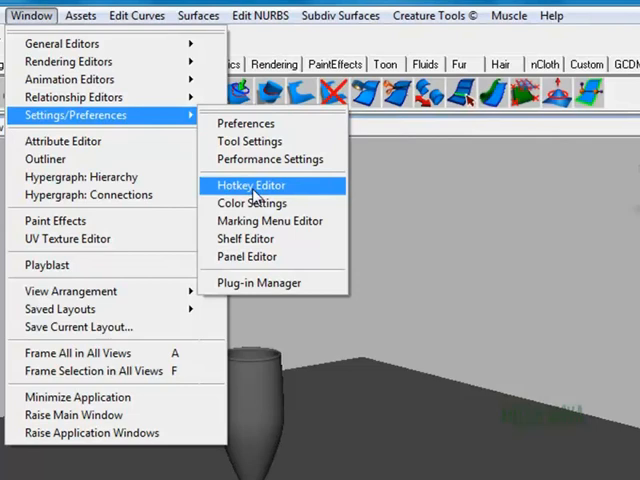
click(256, 282)
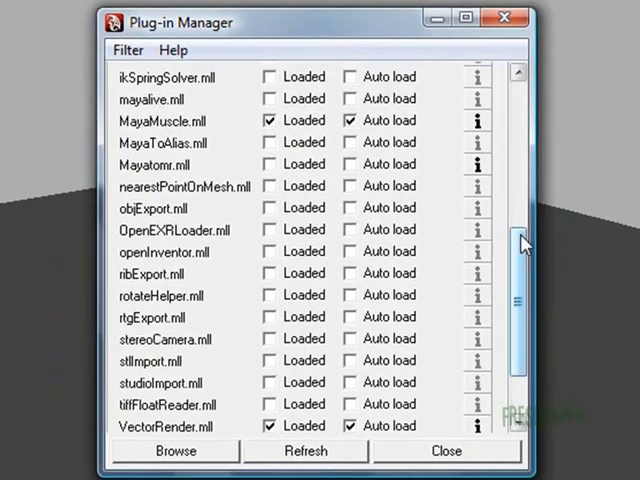
scroll(up, 3)
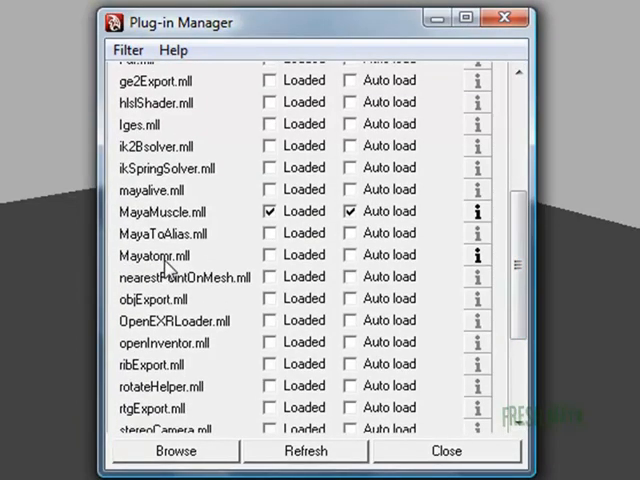
mouse_move(280, 268)
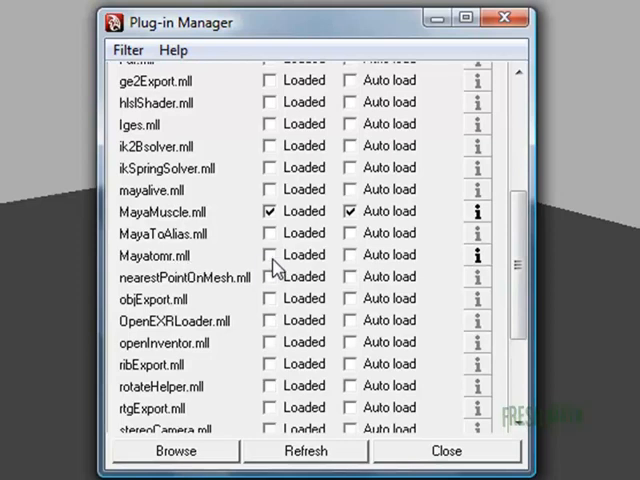
click(270, 254)
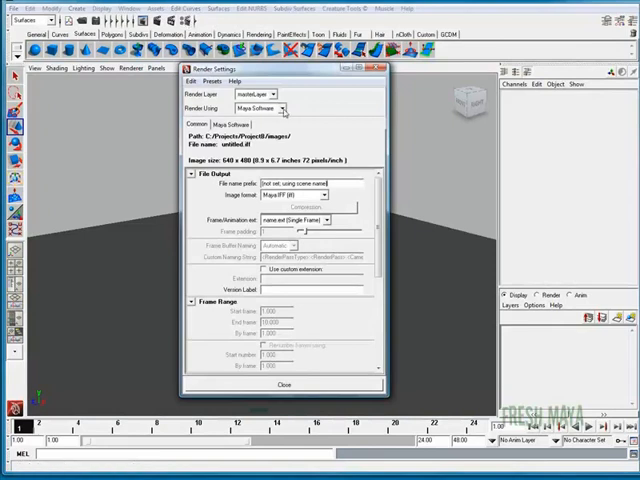
Choose mental ray in the Render Using dropdown of Render Settings.
click(282, 108)
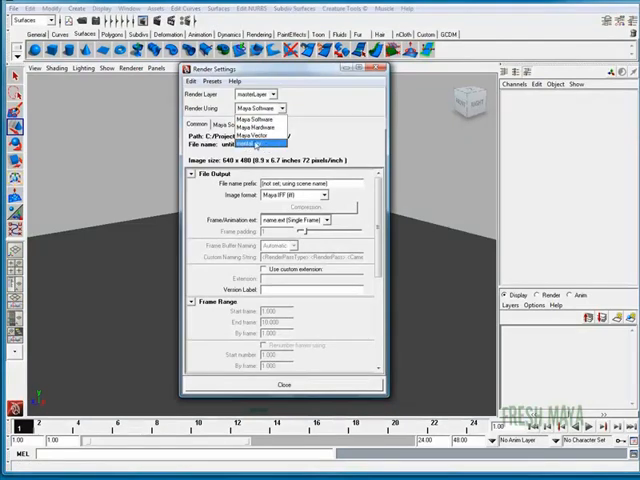
click(258, 140)
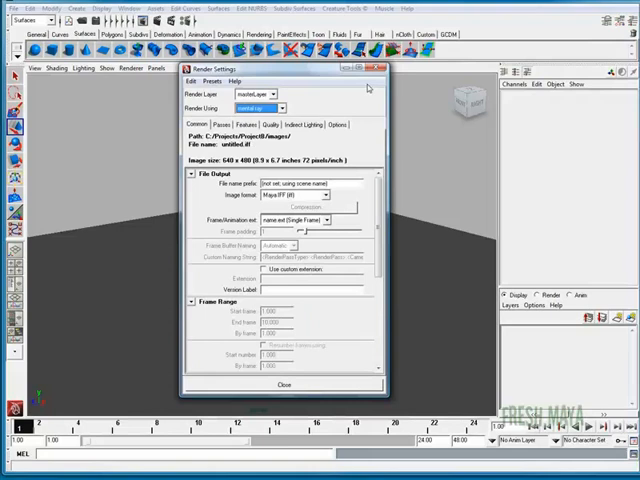